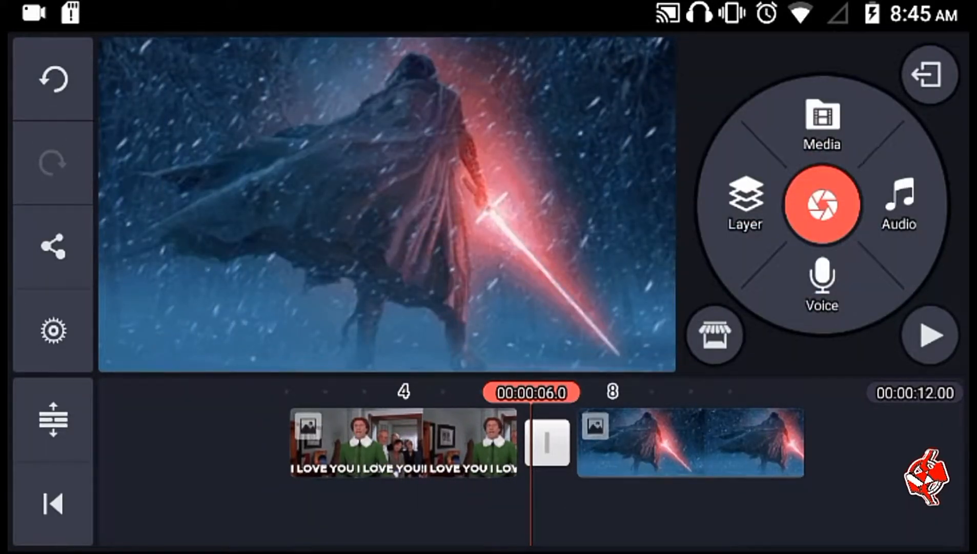
- Preview the Checker Flip transition, then return to the project holding only the Elf GIF
{"action": "left_click", "coordinate": [548, 443]}
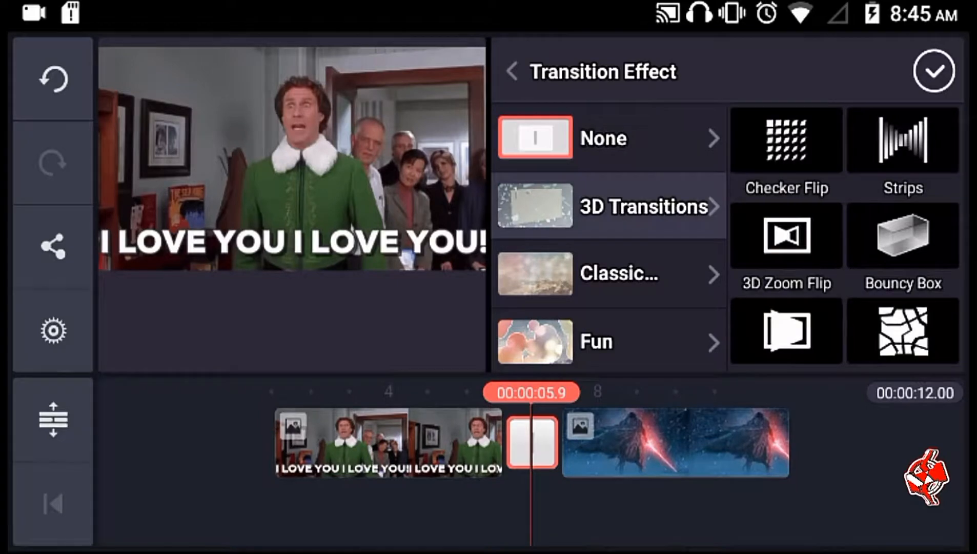
{"action": "left_click", "coordinate": [784, 139]}
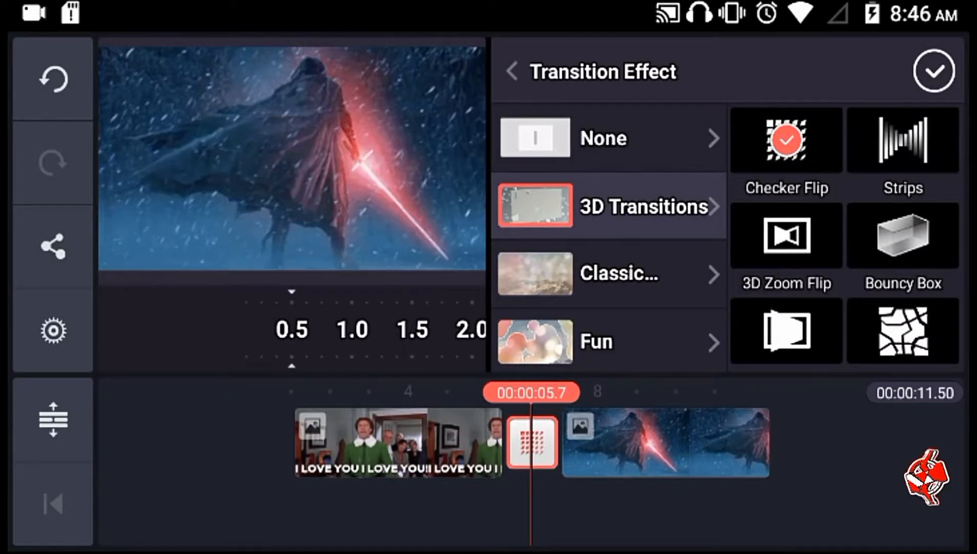
{"action": "left_click", "coordinate": [902, 235]}
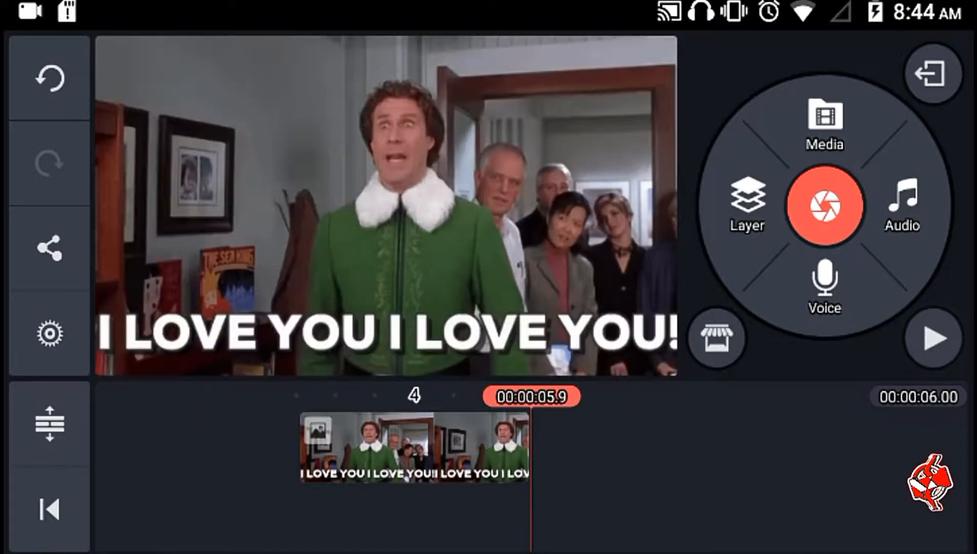
- Select the Elf GIF clip, close its options, and add the Kylo Ren image after it
{"action": "left_click", "coordinate": [413, 449]}
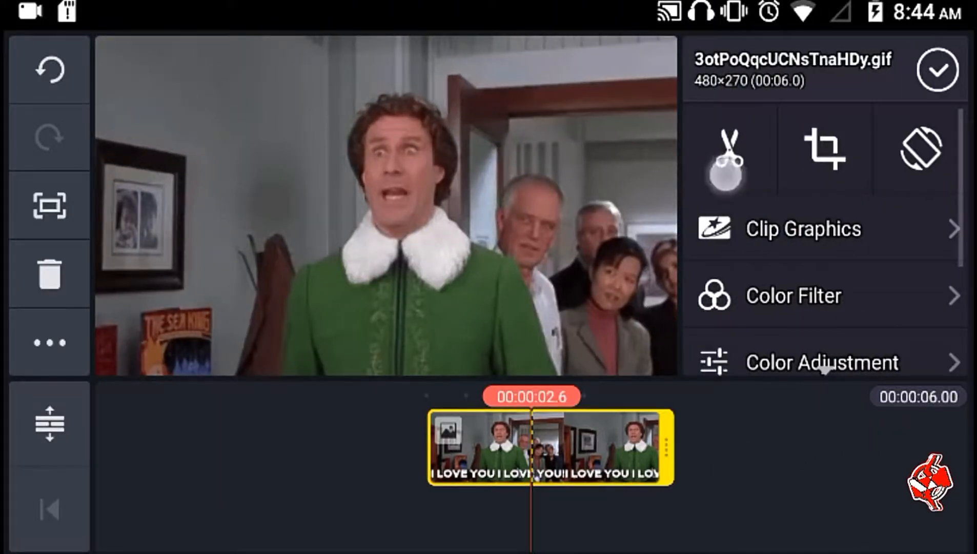
{"action": "left_click", "coordinate": [724, 150]}
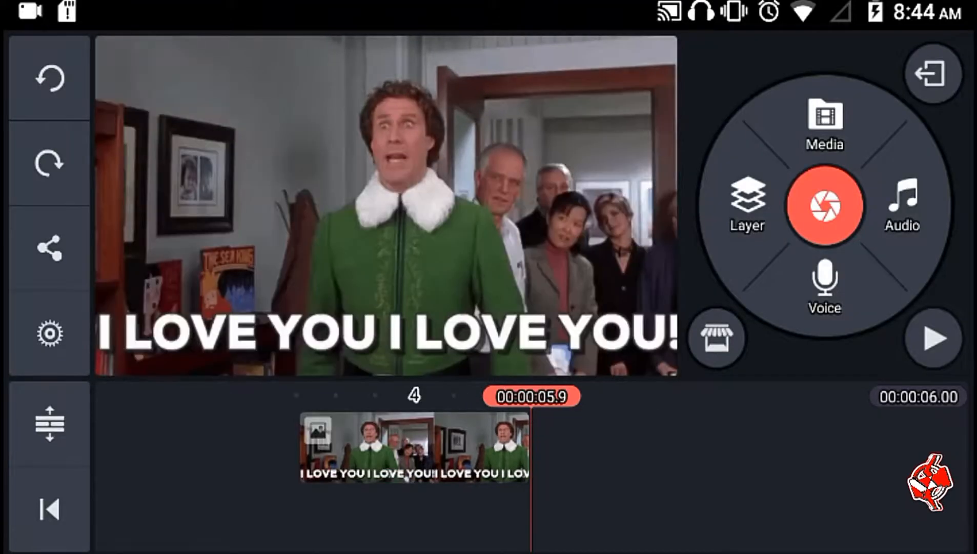
{"action": "left_click", "coordinate": [824, 125]}
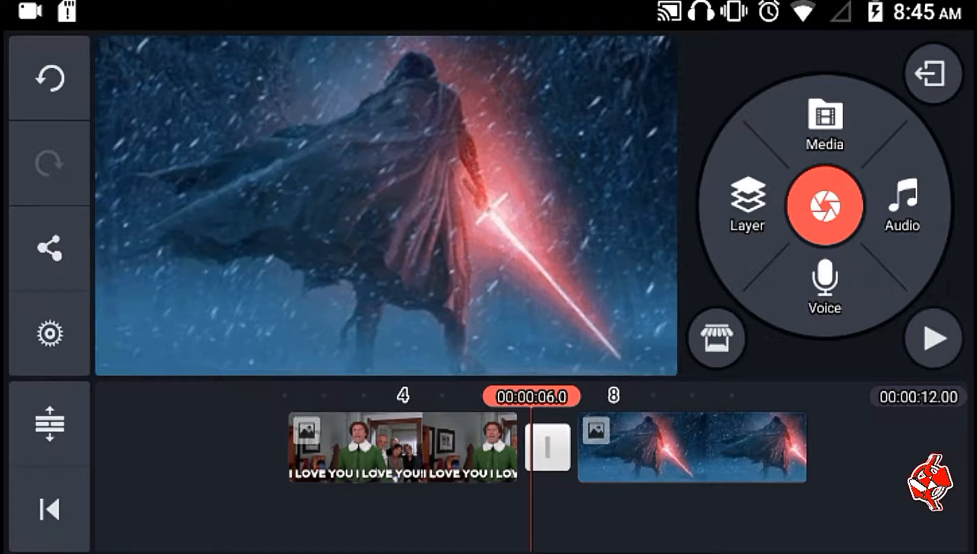
- Tap both clips, then open the Transition Effect panel for the Elf–Kylo Ren junction
{"action": "left_click", "coordinate": [402, 448]}
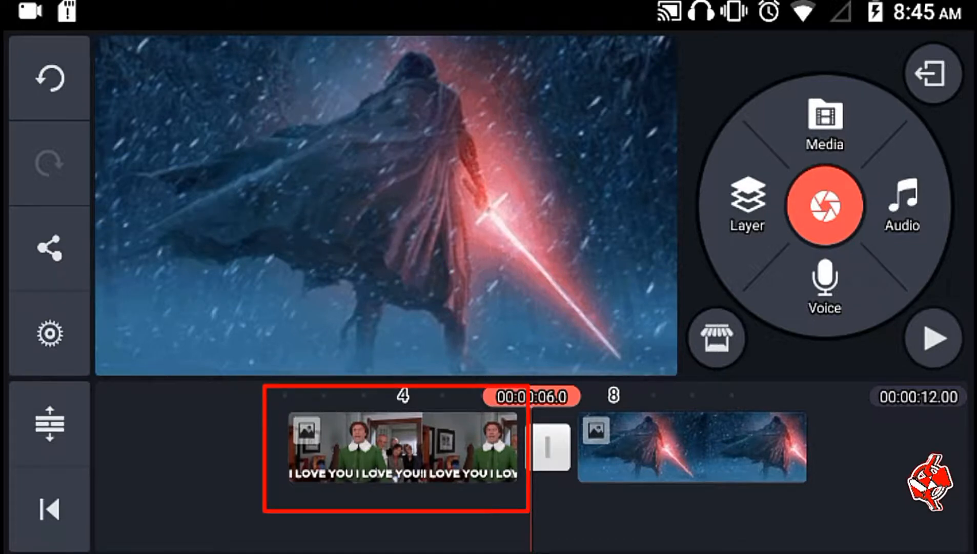
{"action": "left_click", "coordinate": [692, 449]}
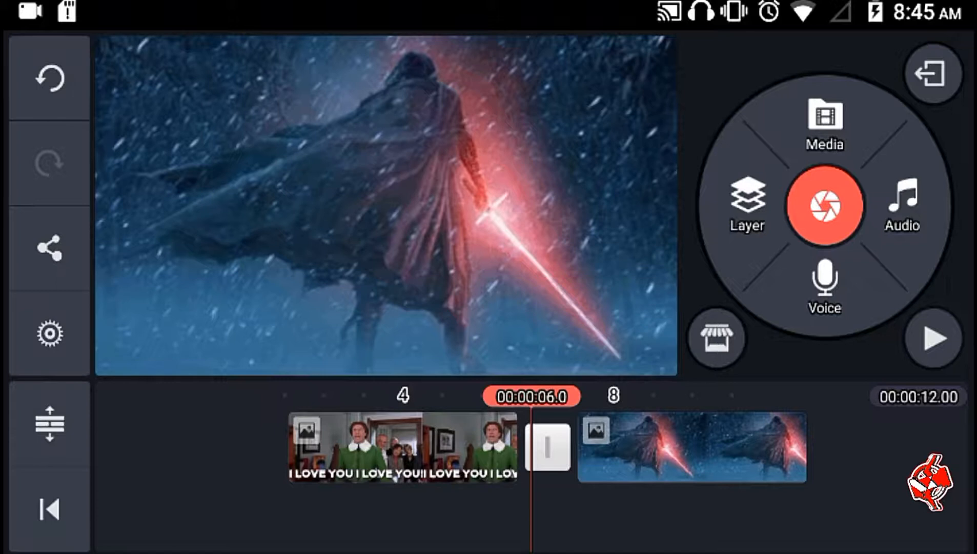
{"action": "left_click", "coordinate": [548, 447]}
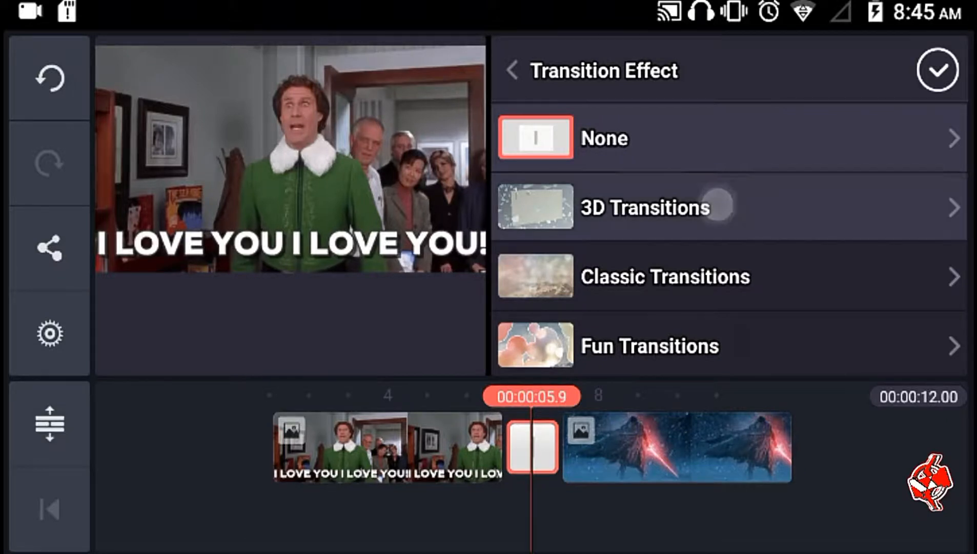
- Browse 3D Transitions, then apply Classic Fade Through with a black fade colour
{"action": "left_click", "coordinate": [645, 207]}
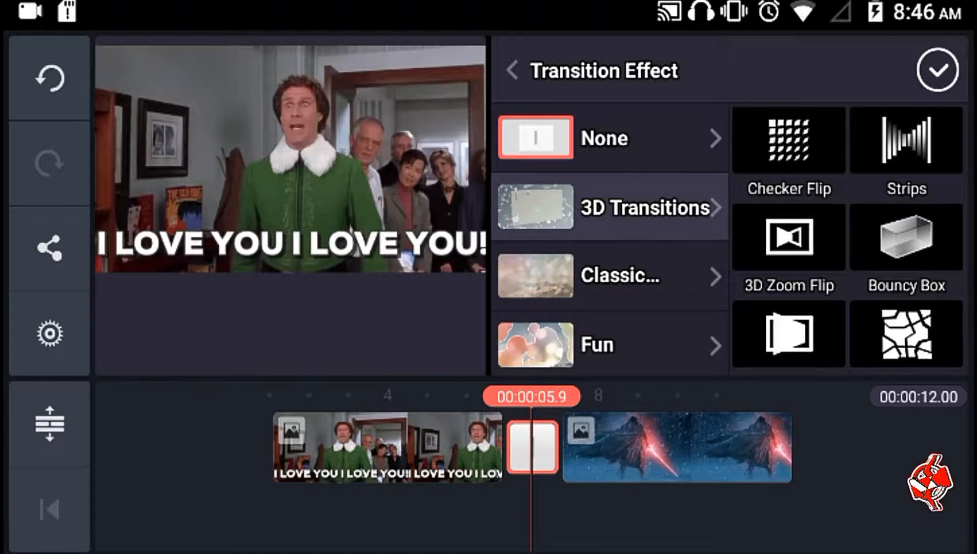
{"action": "left_click", "coordinate": [787, 139]}
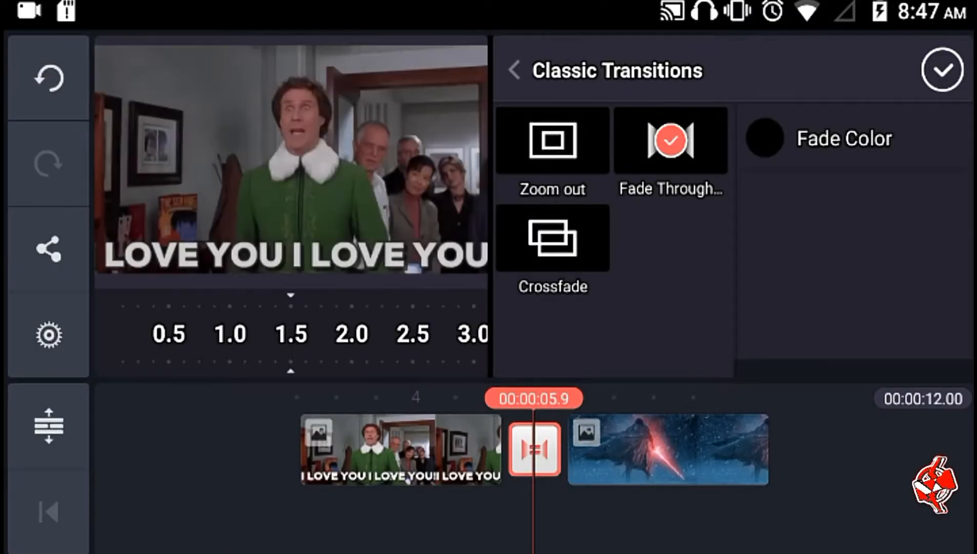
- Change the fade colour to white, then browse Fun Transitions' Powerful category
{"action": "left_click", "coordinate": [762, 138]}
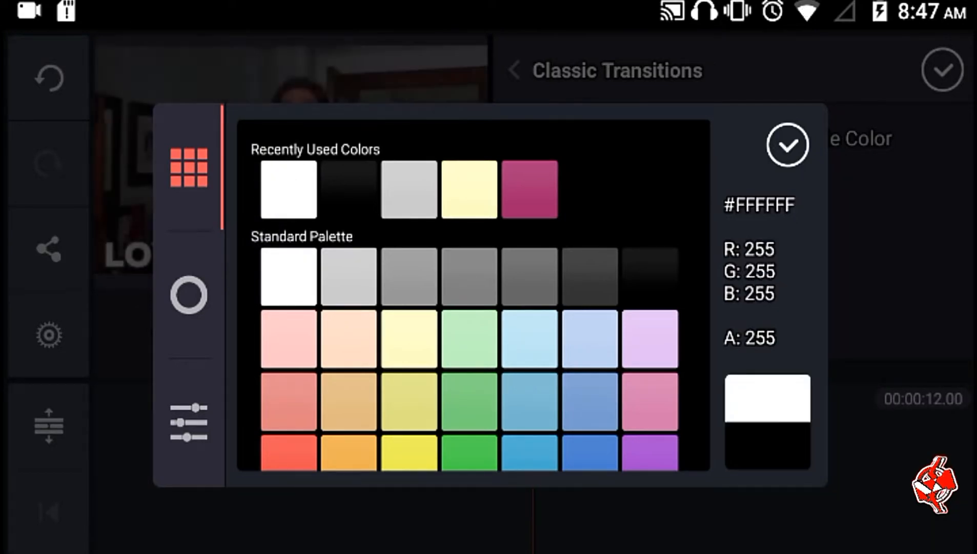
{"action": "left_click", "coordinate": [786, 145]}
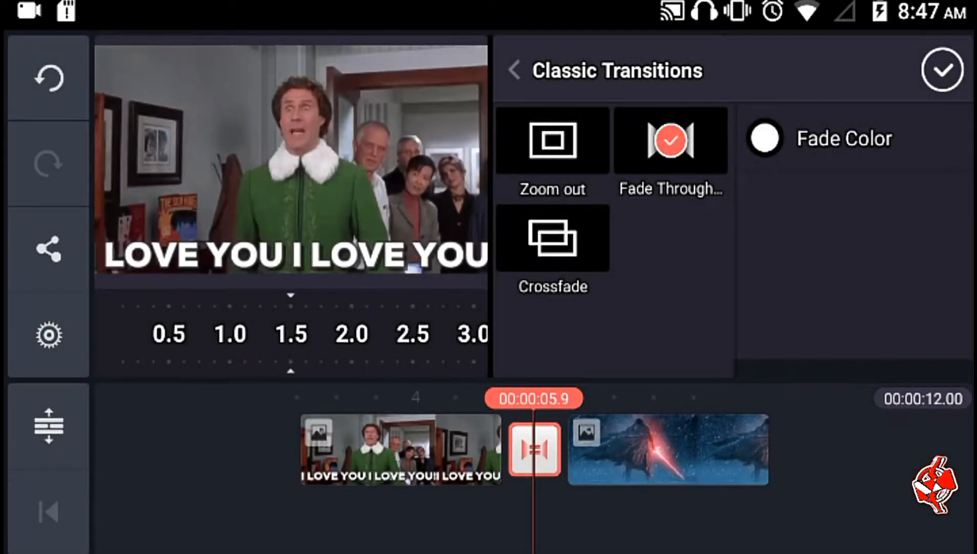
{"action": "left_click", "coordinate": [551, 239]}
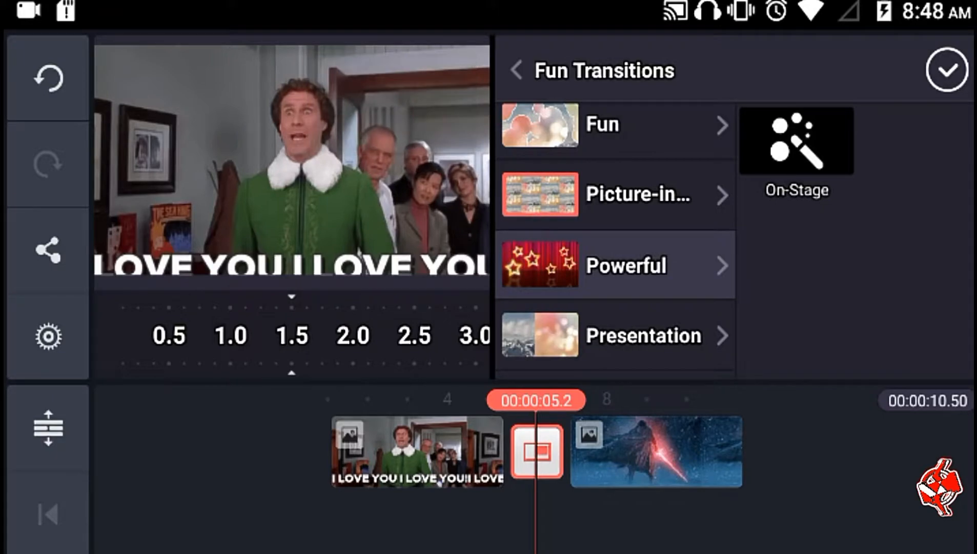
- Show the Sentimental transition category with its Serene style
{"action": "left_click", "coordinate": [623, 264]}
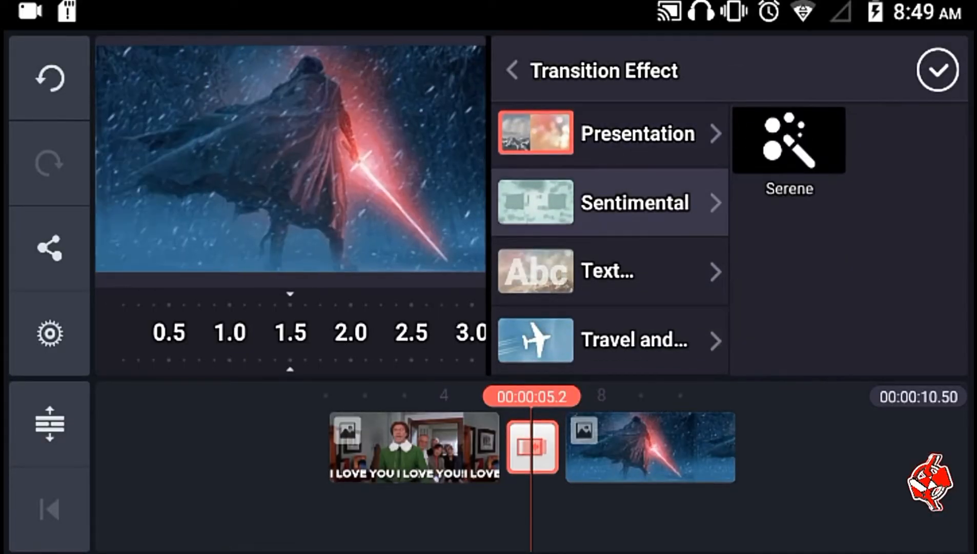
- Apply and preview the Serene transition, then browse the Travel and Text categories
{"action": "left_click", "coordinate": [788, 139]}
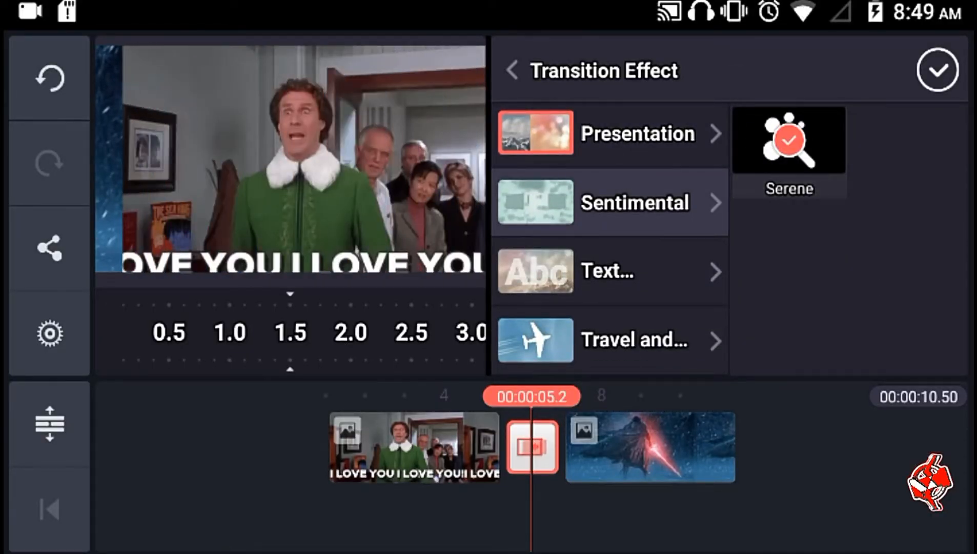
{"action": "left_click", "coordinate": [535, 203]}
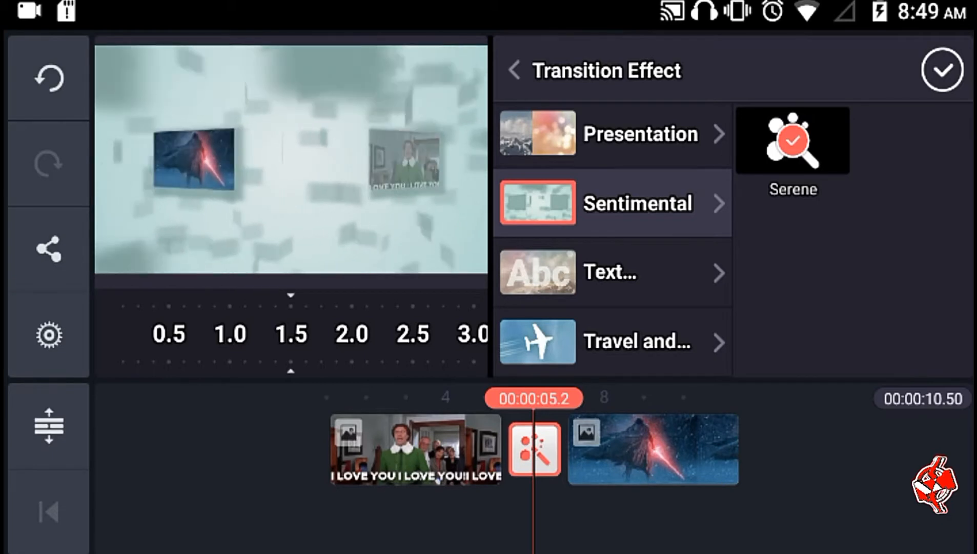
{"action": "left_click", "coordinate": [637, 342]}
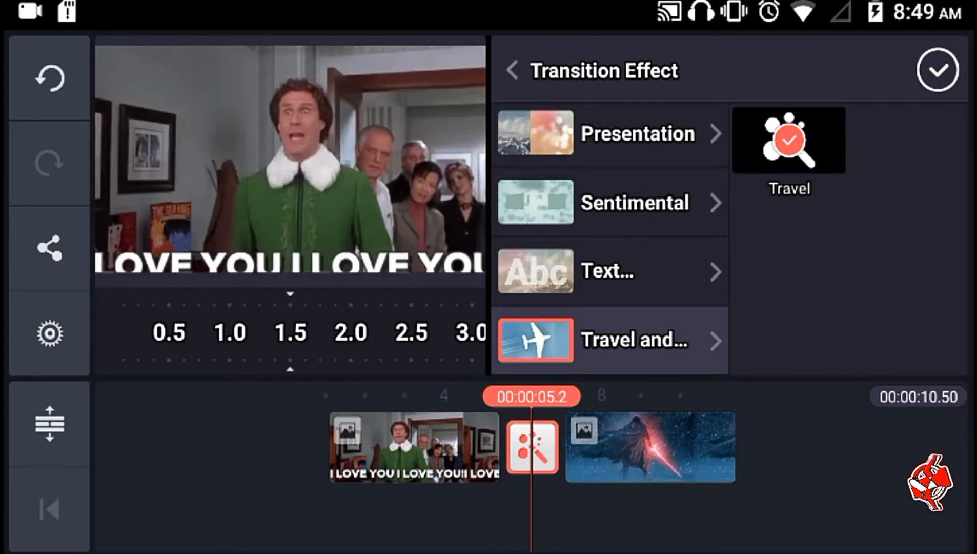
{"action": "left_click", "coordinate": [606, 272]}
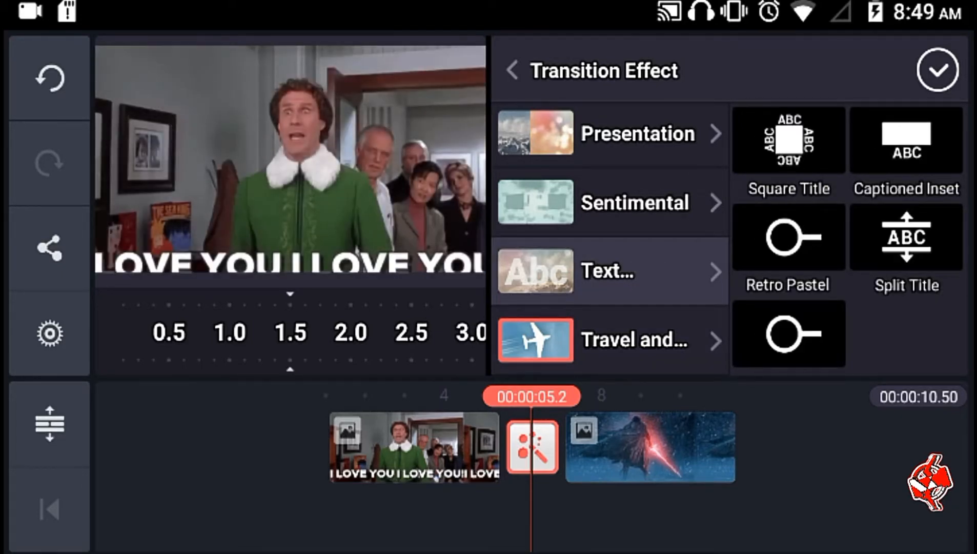
- Try Square Title, Captioned Inset and Retro Pastel transitions, then open the Asset Store
{"action": "left_click", "coordinate": [788, 140]}
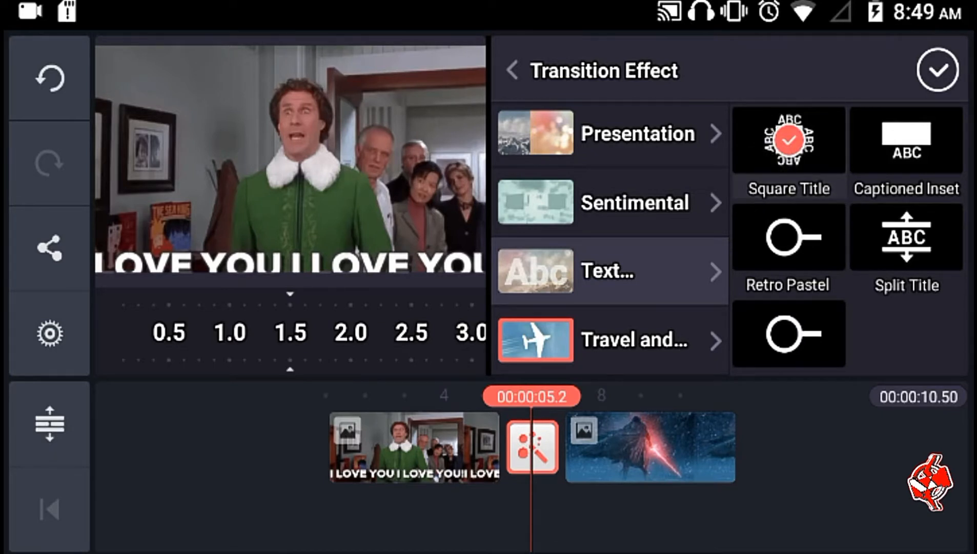
{"action": "left_click", "coordinate": [787, 139]}
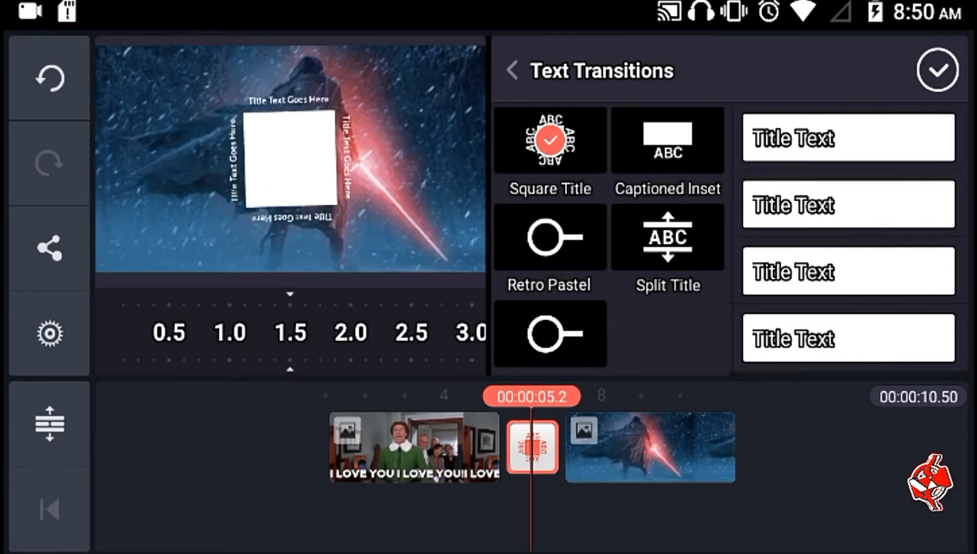
{"action": "left_click", "coordinate": [667, 139]}
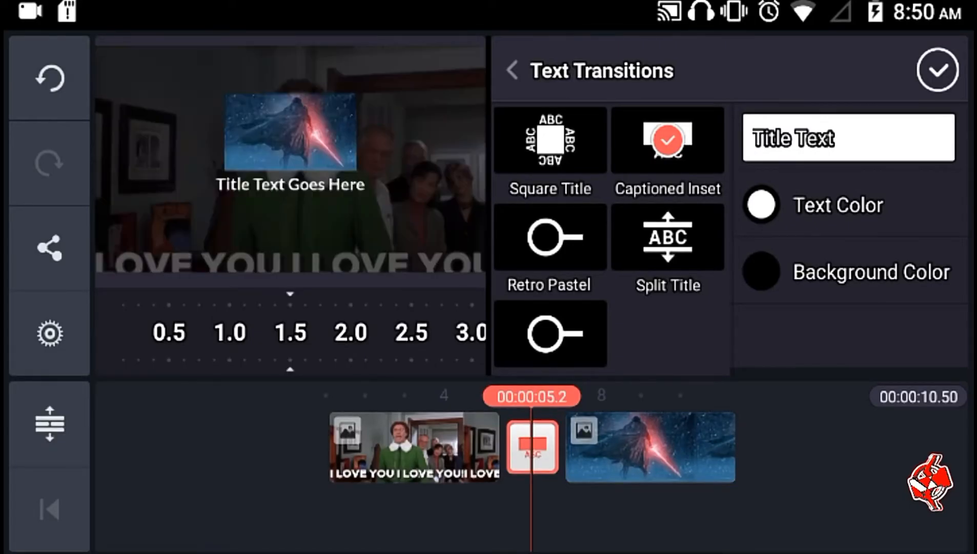
{"action": "left_click", "coordinate": [549, 237]}
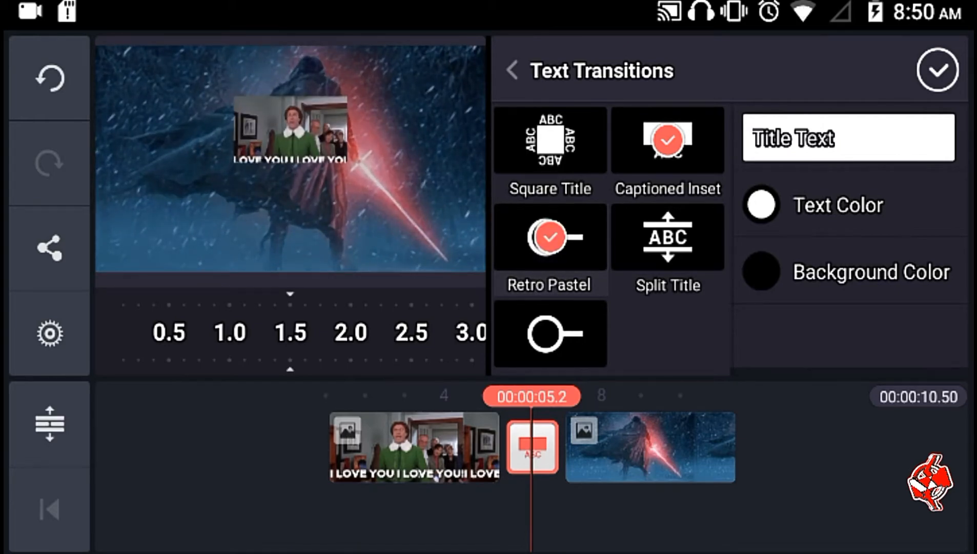
{"action": "left_click", "coordinate": [667, 237]}
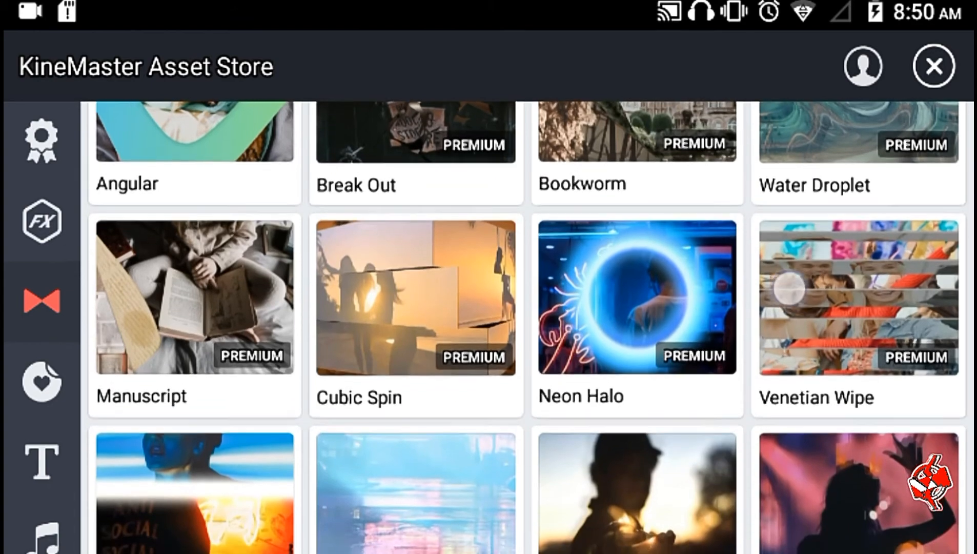
- Scroll through the Asset Store's premium transitions, then close the store
{"action": "scroll", "scroll_direction": "down", "scroll_amount": 3}
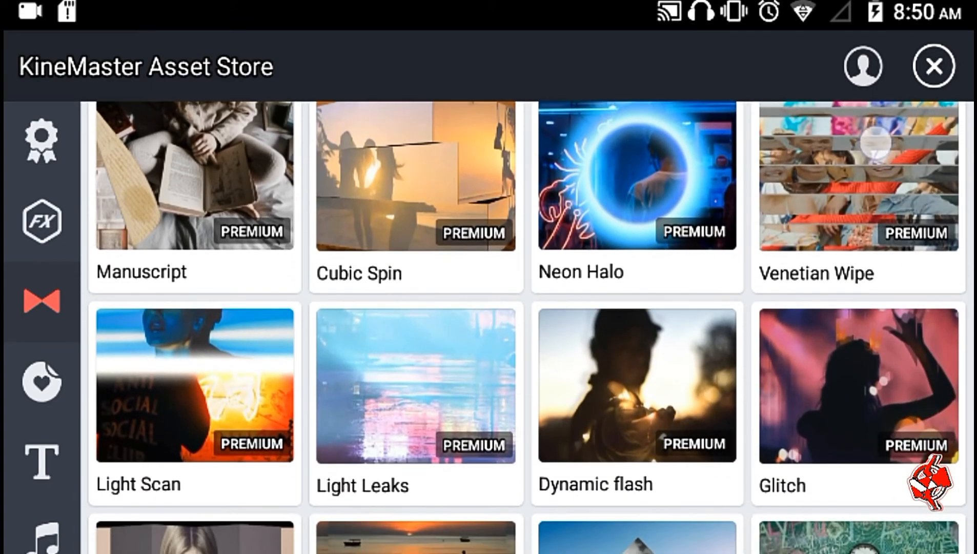
{"action": "scroll", "scroll_direction": "down", "scroll_amount": 3}
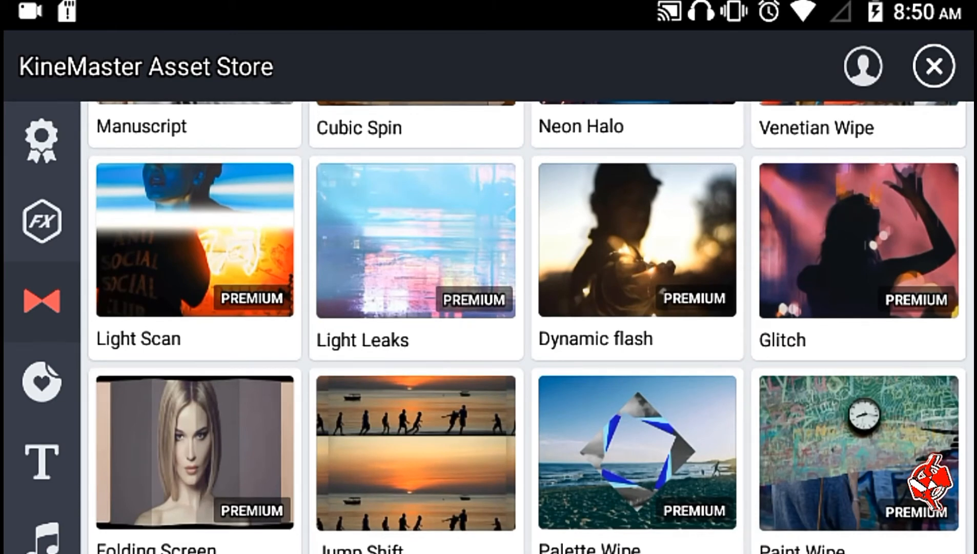
{"action": "left_click", "coordinate": [933, 66]}
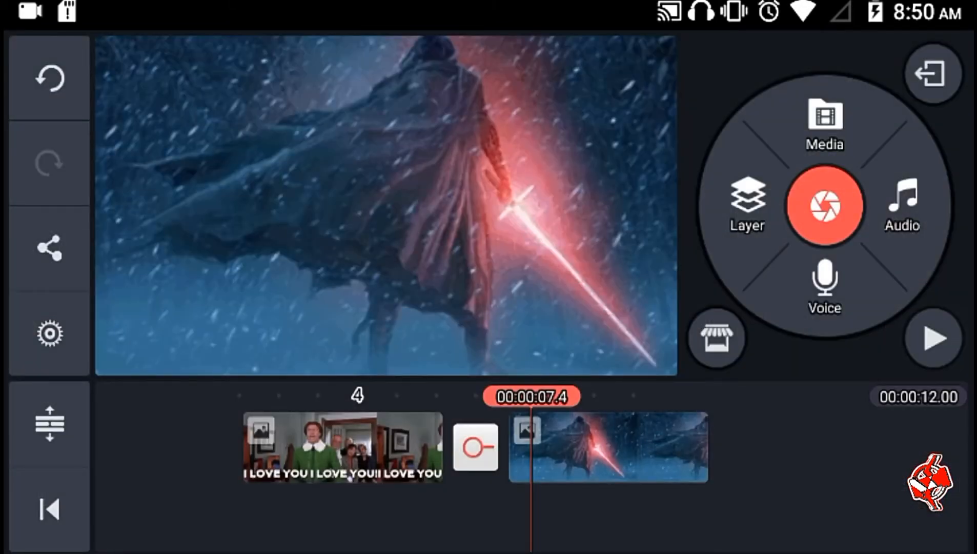